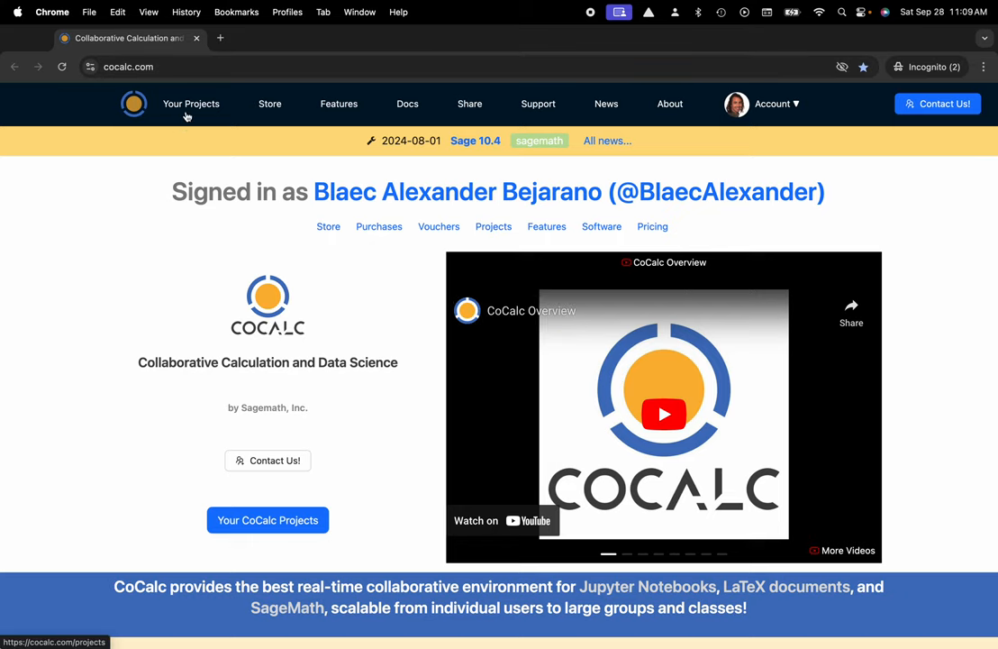
Step: Go to the Your Projects list from the CoCalc home page
click(190, 103)
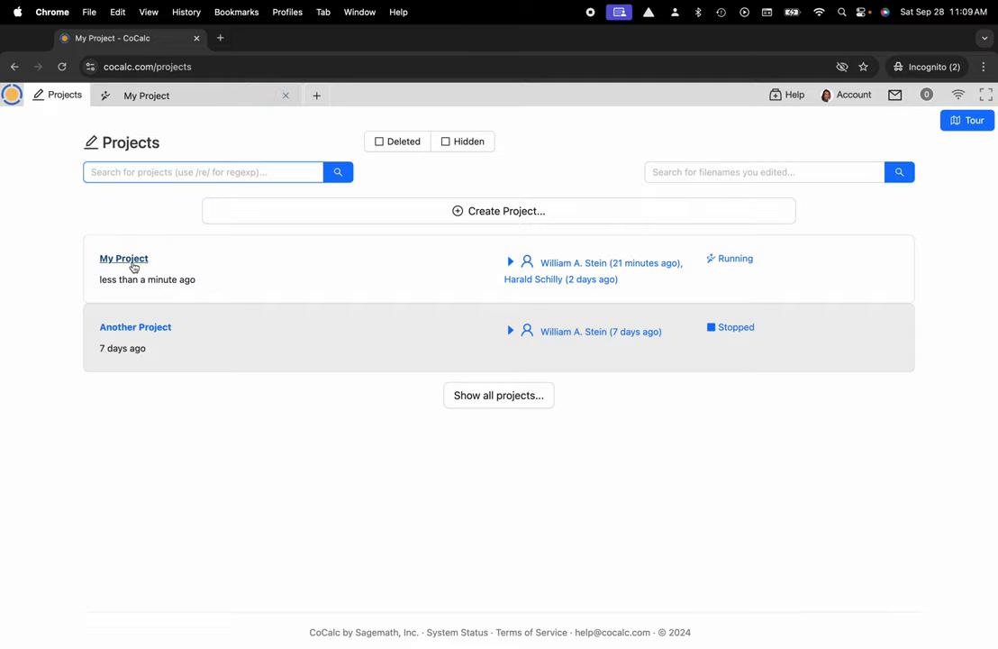
mouse_move(222, 216)
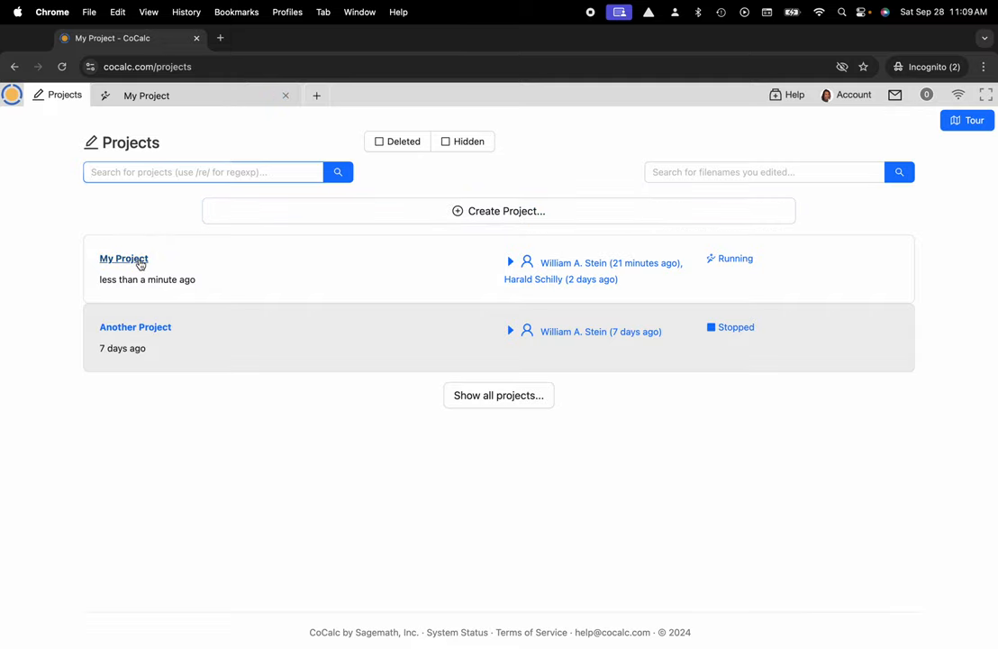
Step: Open My Project and bring up the panel for creating a new file or folder
click(123, 259)
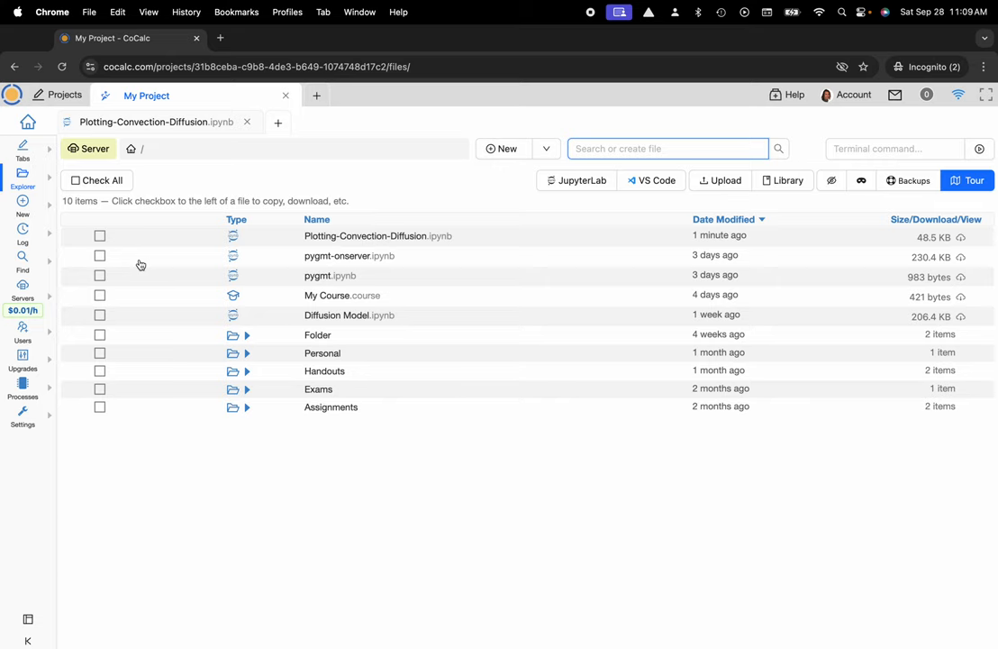
mouse_move(285, 243)
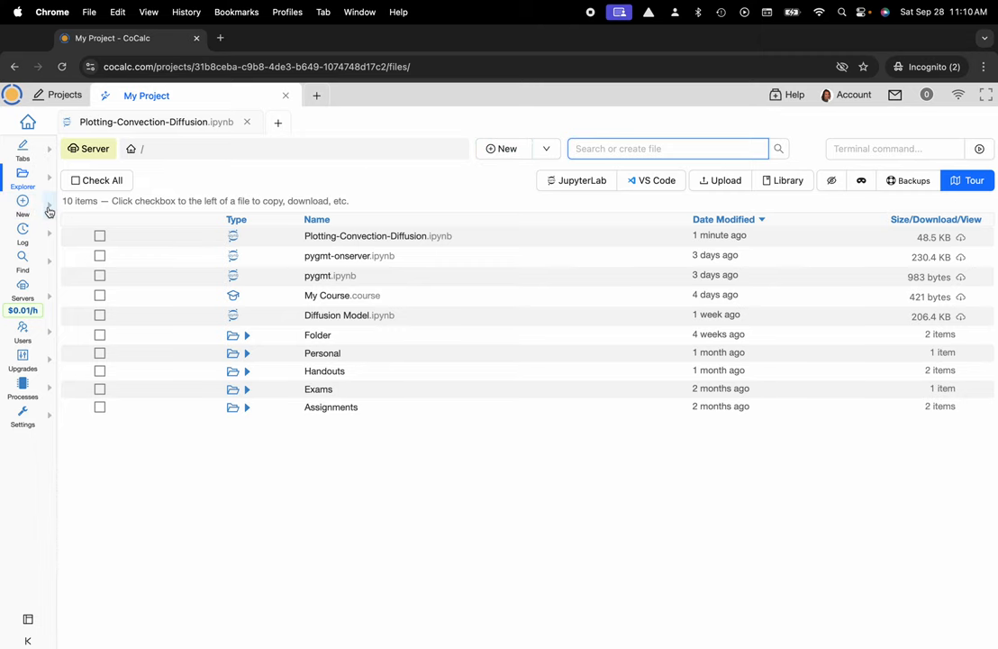
click(22, 212)
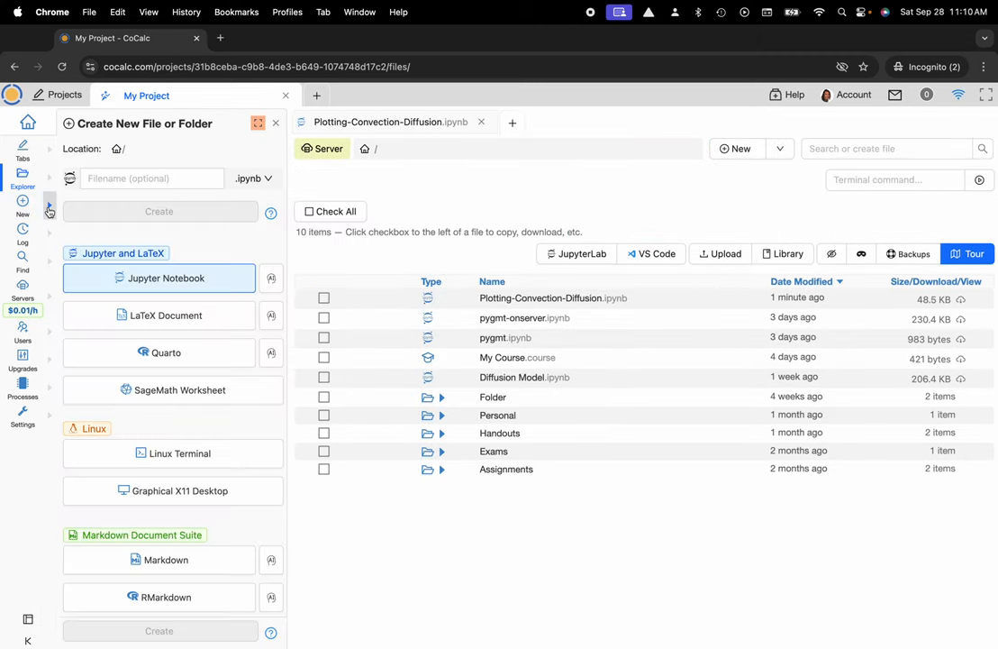
Step: Open Plotting-Convection-Diffusion.ipynb and scroll through its code, concentration plot and LaTeX equations
click(276, 123)
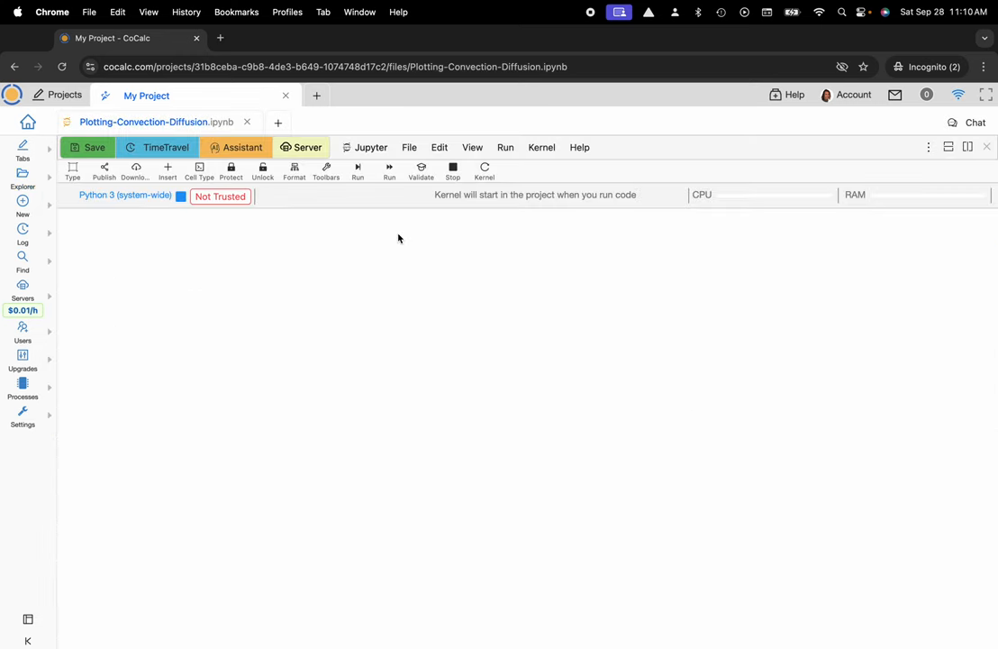
scroll(down, 3)
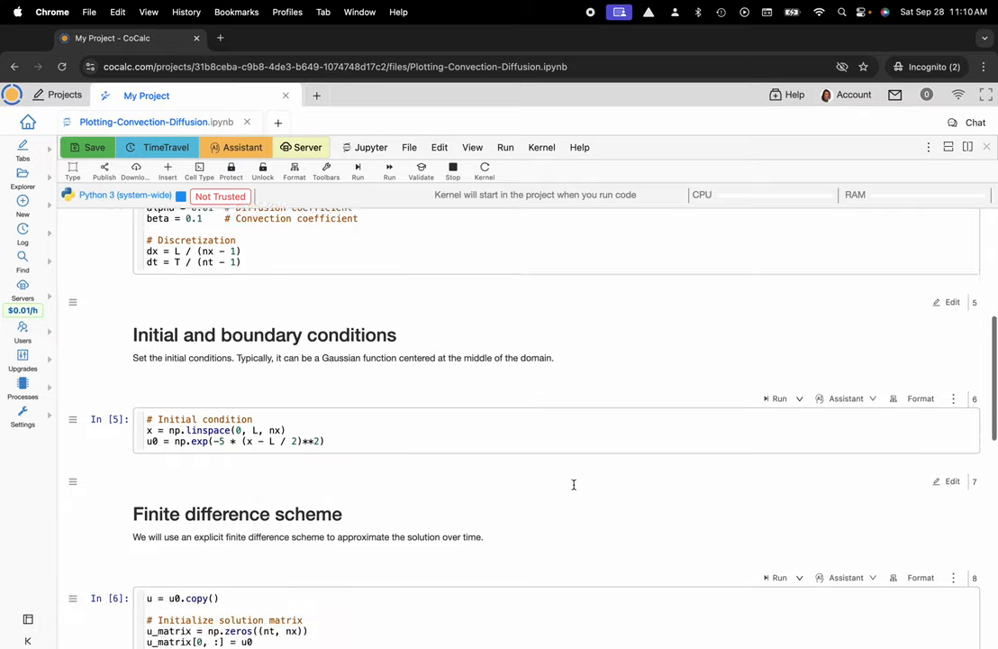
scroll(down, 3)
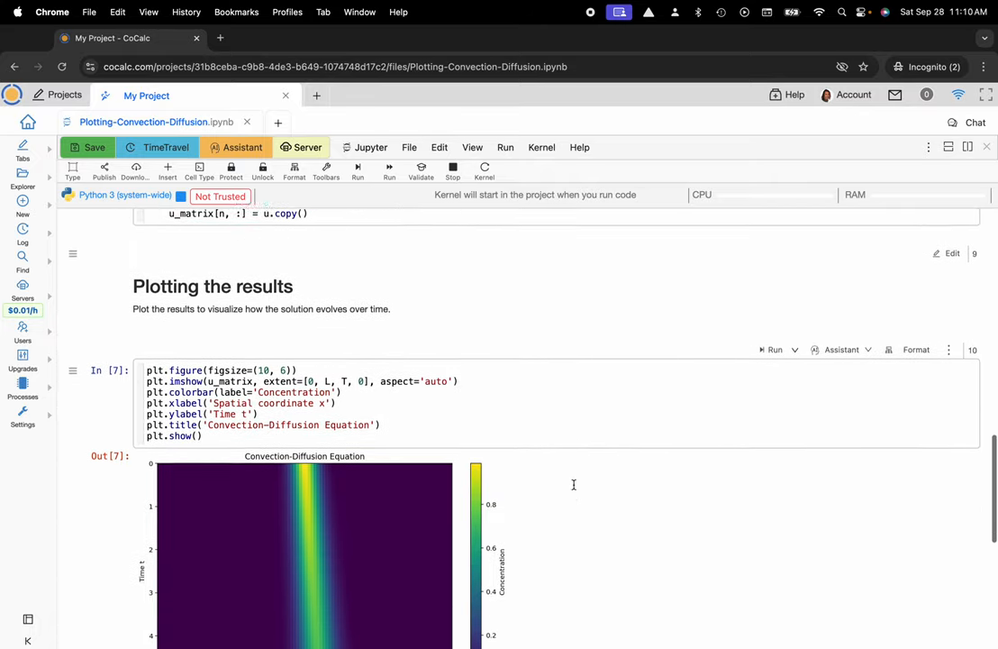
scroll(down, 3)
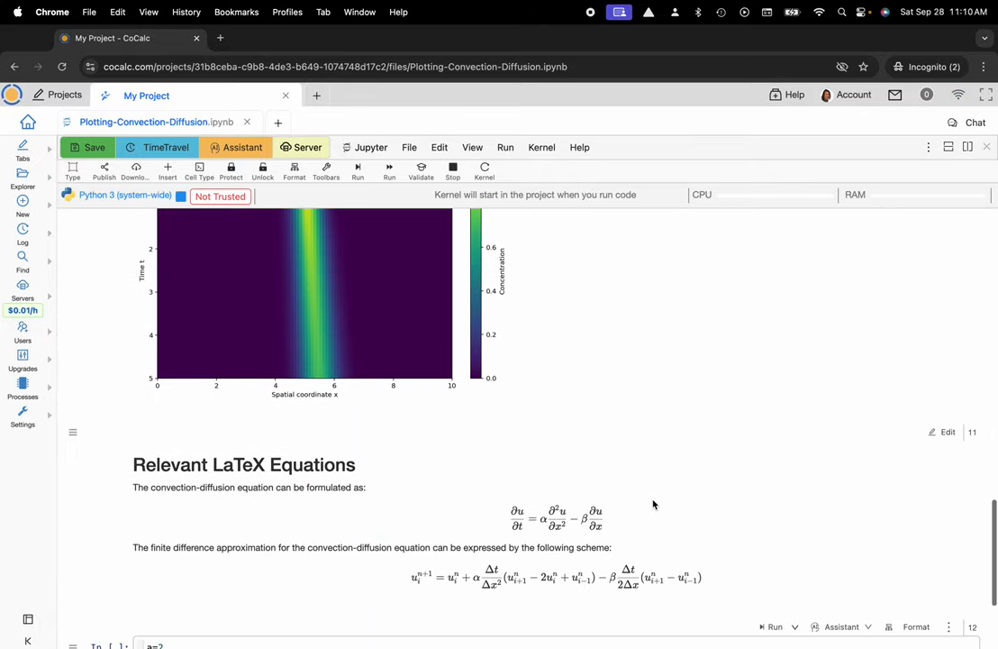
scroll(down, 3)
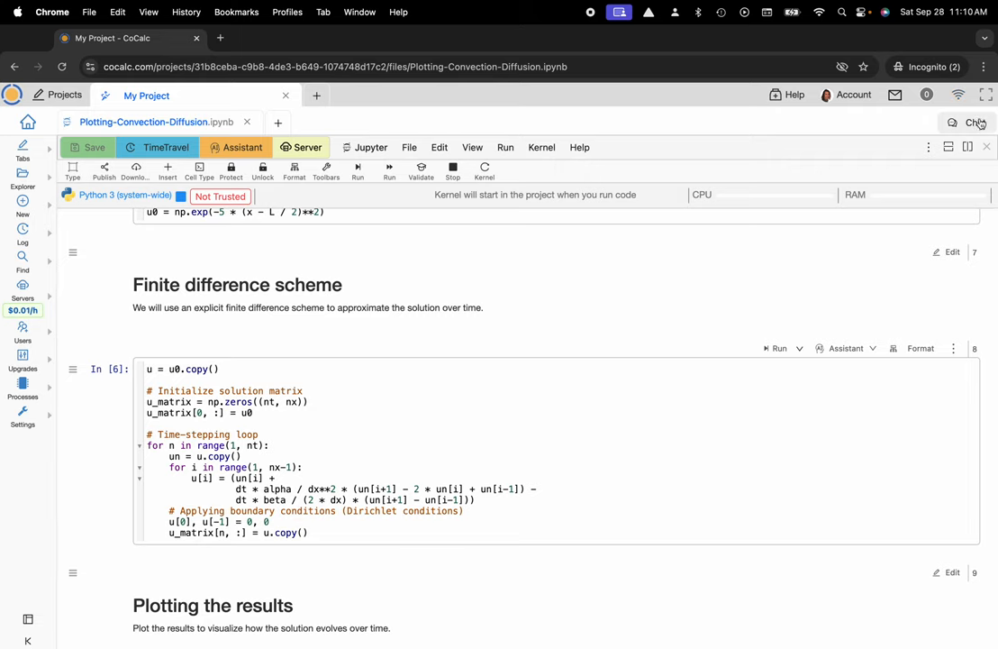
Step: Open the notebook's side chat and show the full @-mention list of AI language models
click(971, 122)
text(@)
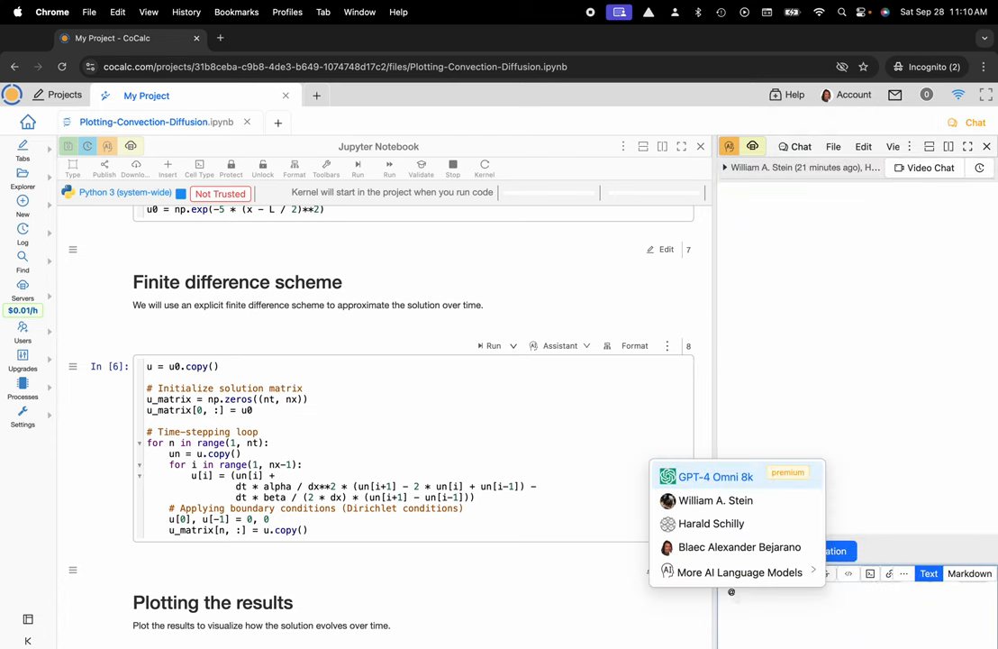
mouse_move(715, 501)
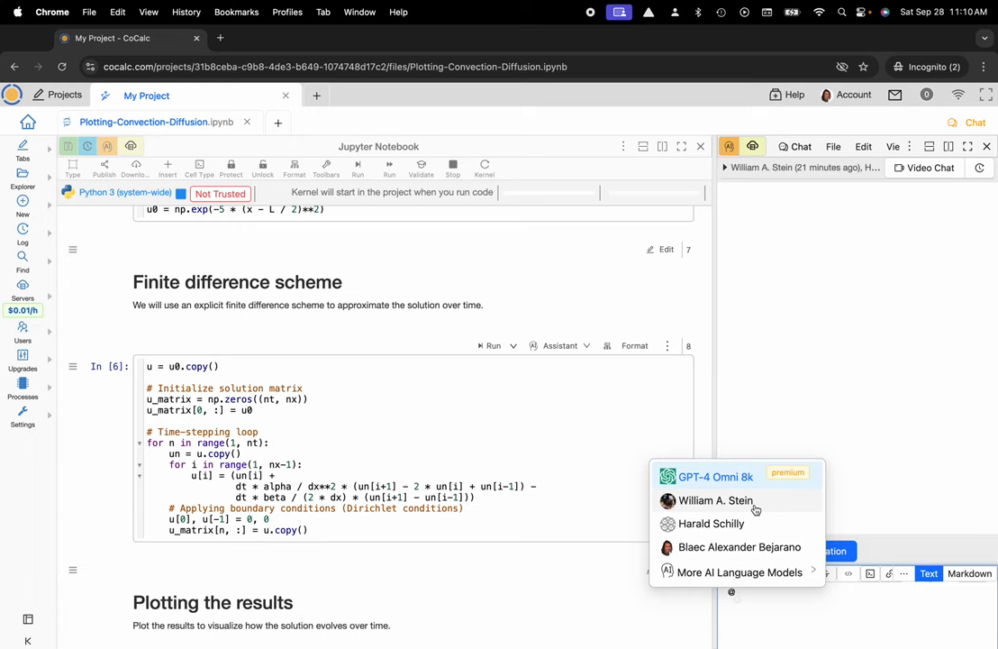
click(738, 573)
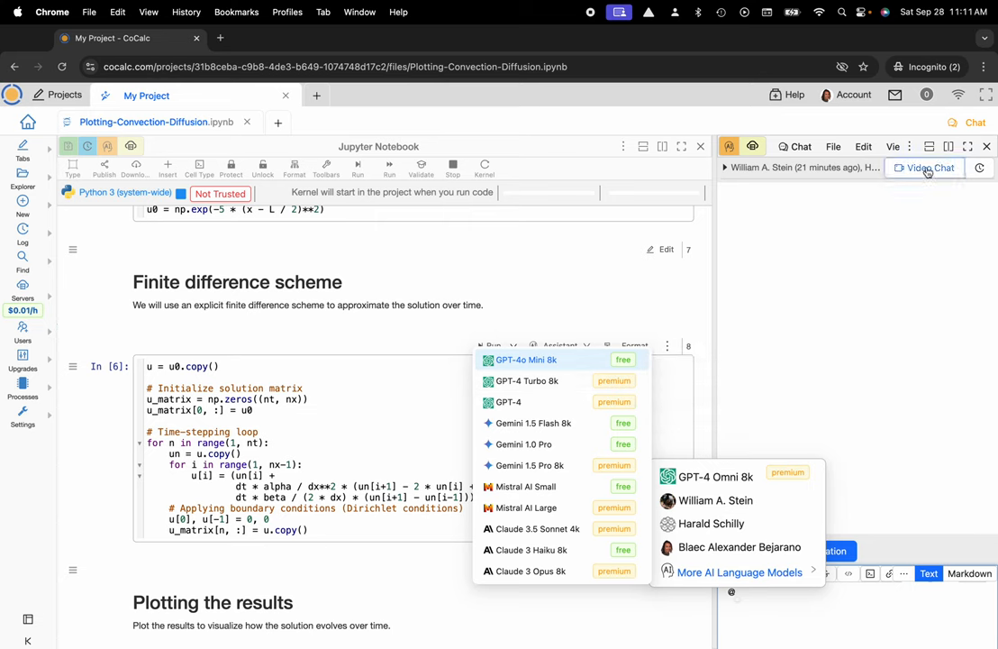
Step: Start a Jitsi video chat for the notebook, confirm it, and return to the CoCalc tab
click(923, 168)
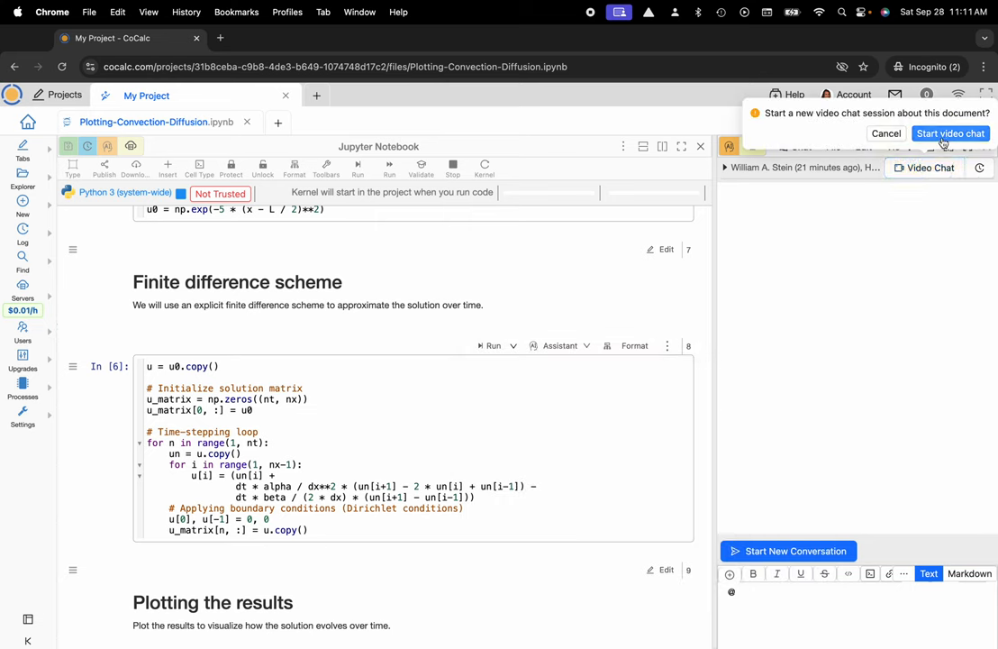
click(951, 133)
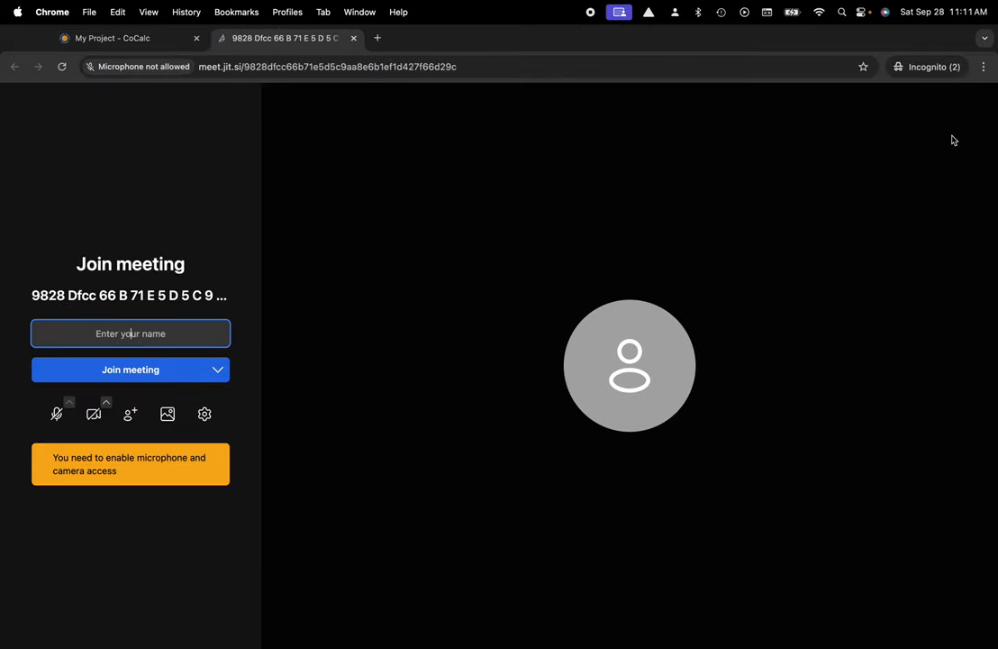
click(108, 37)
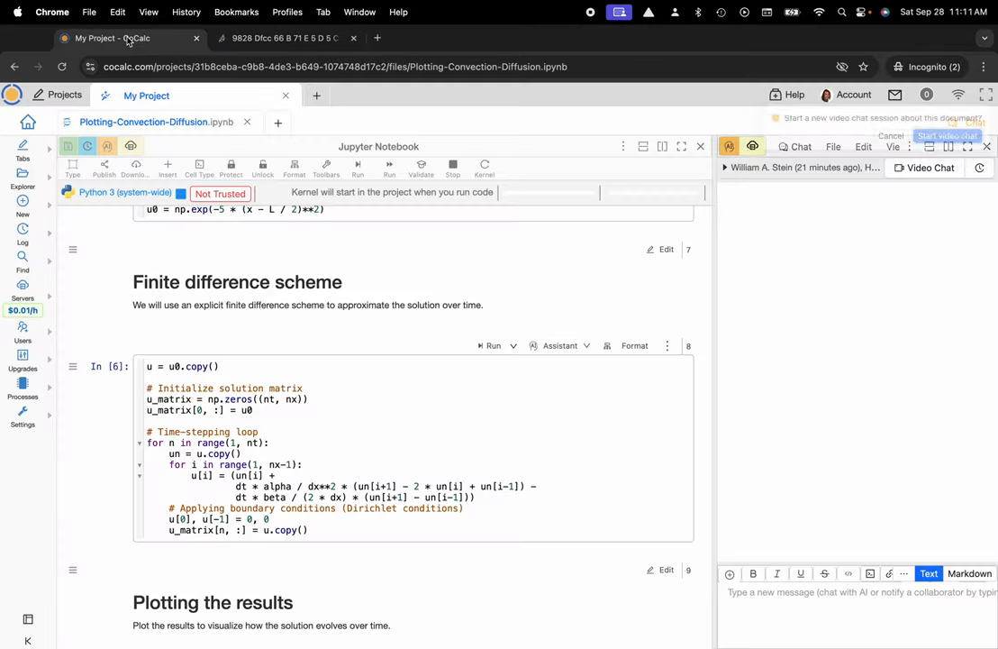